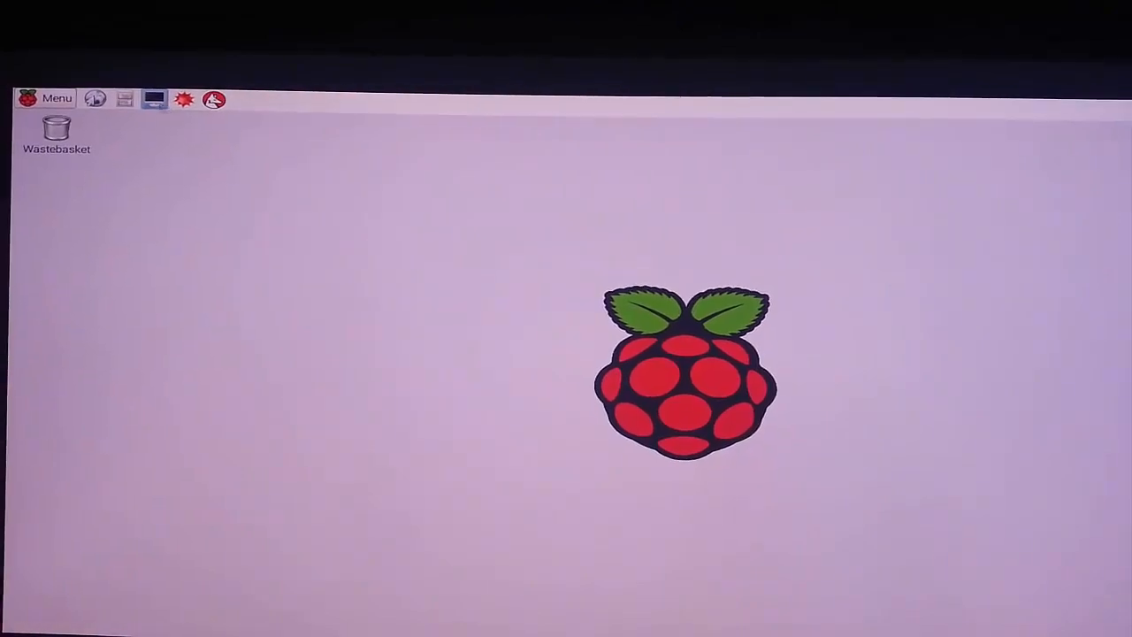
# Step: Run ifconfig in a terminal on the Pi to find its IP address
pyautogui.click(153, 99)
pyautogui.write('ifconfig')
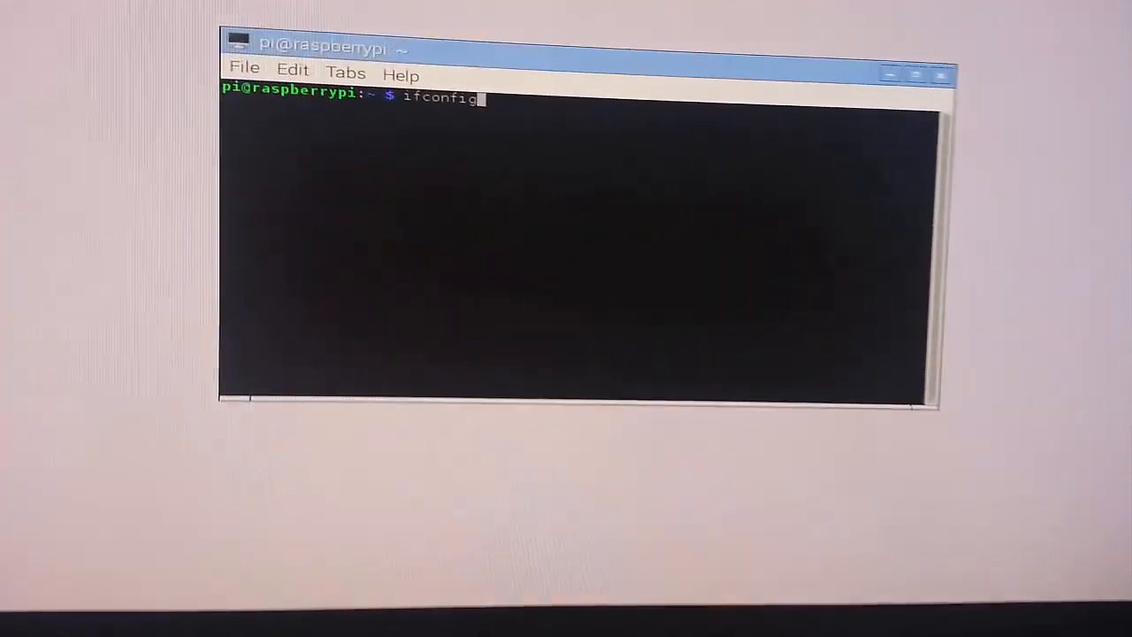
pyautogui.press('Return')
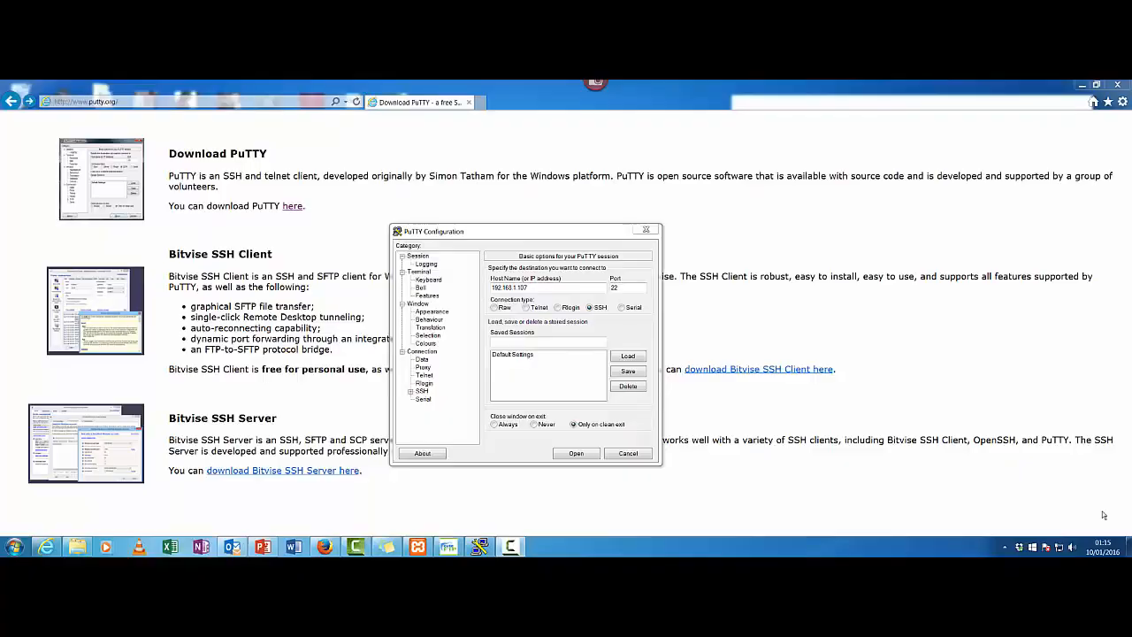
pyautogui.moveTo(739, 262)
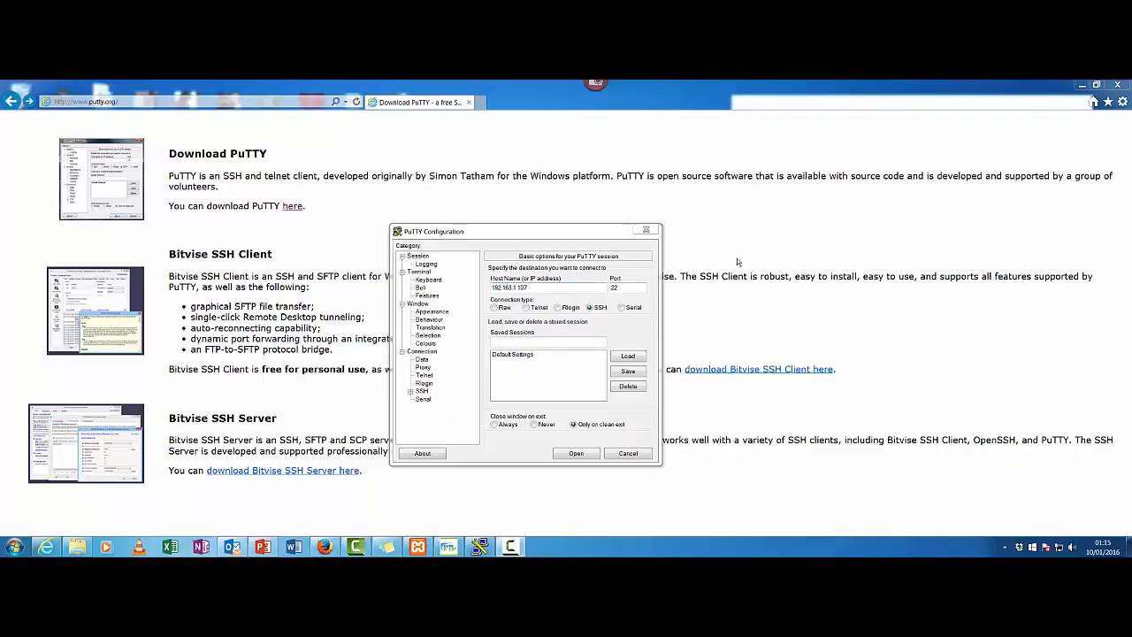
pyautogui.moveTo(605, 239)
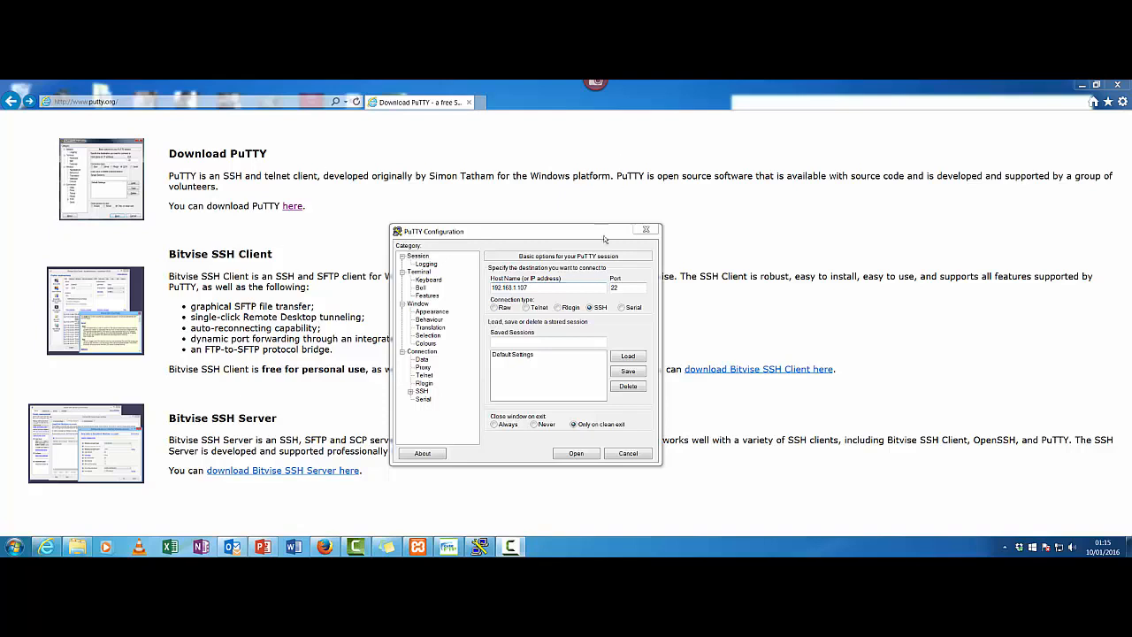
pyautogui.moveTo(674, 450)
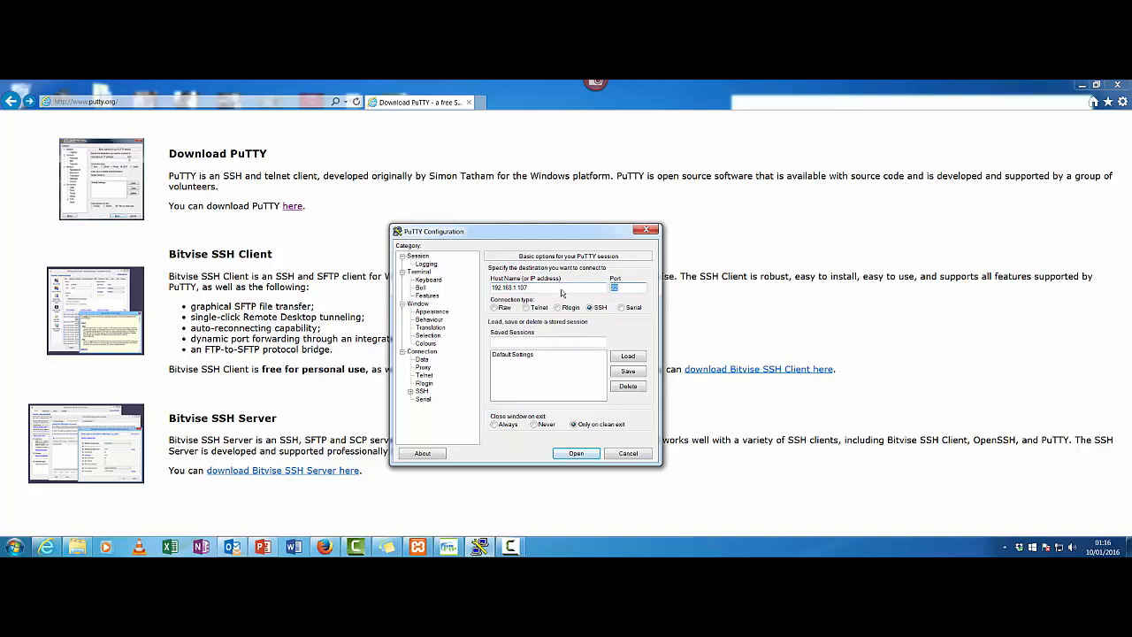
pyautogui.moveTo(393, 329)
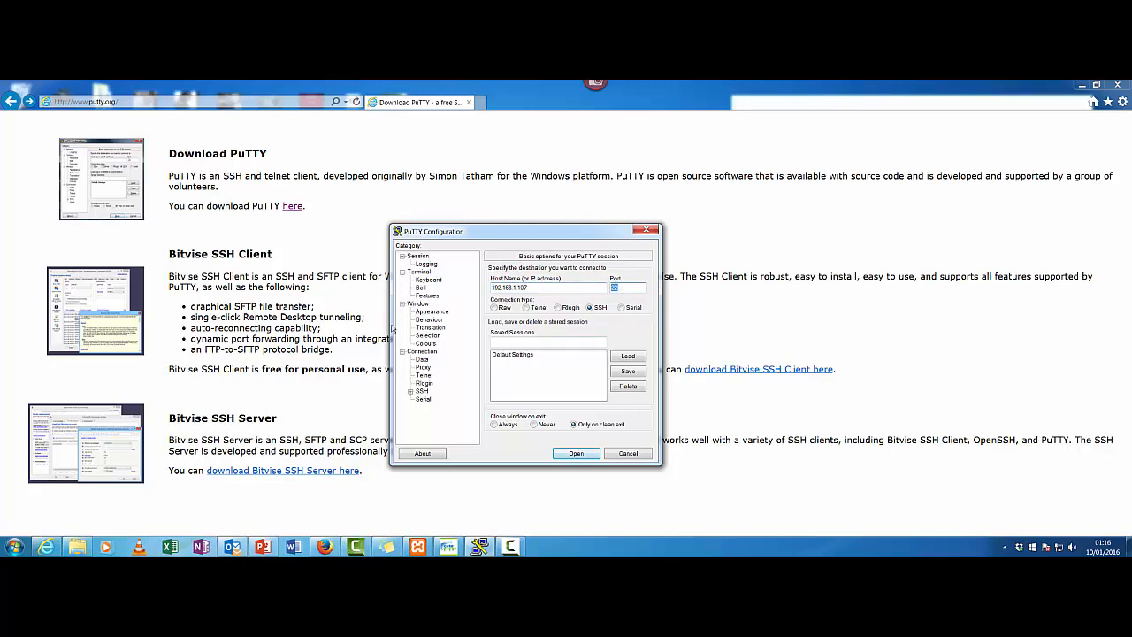
pyautogui.moveTo(520, 341)
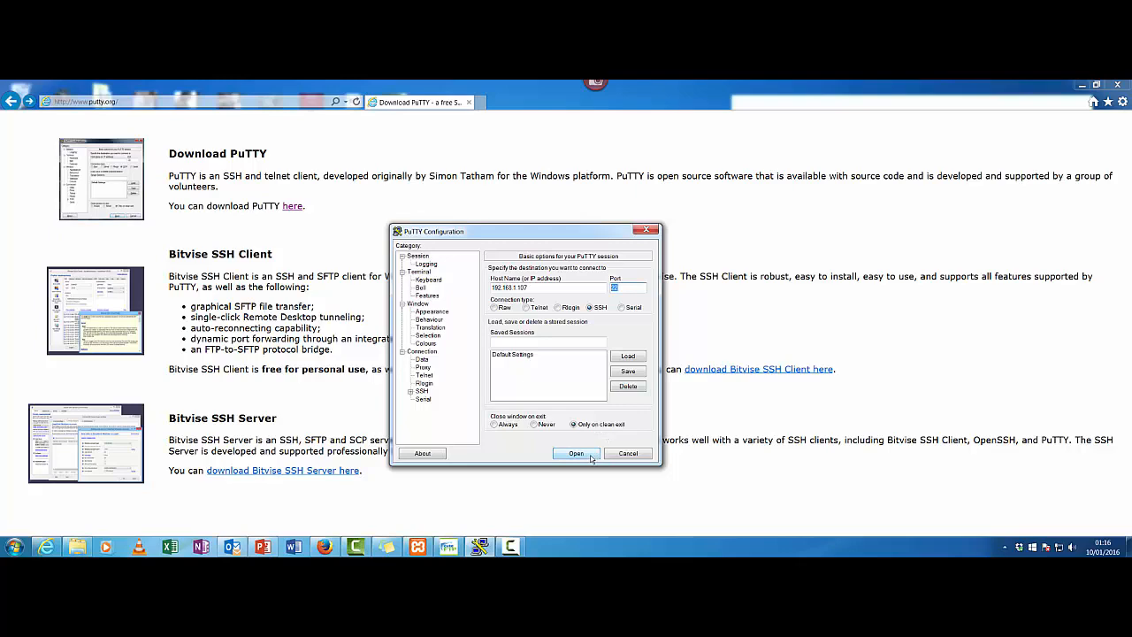
pyautogui.moveTo(584, 460)
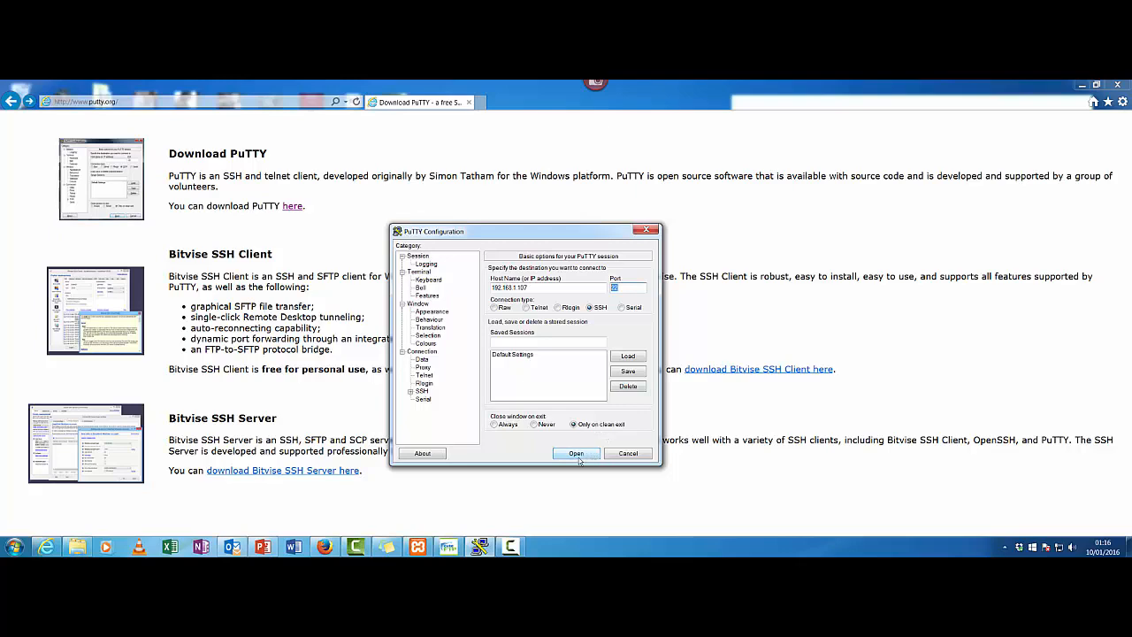
# Step: Connect to the Pi's IP over SSH on port 22
pyautogui.click(577, 453)
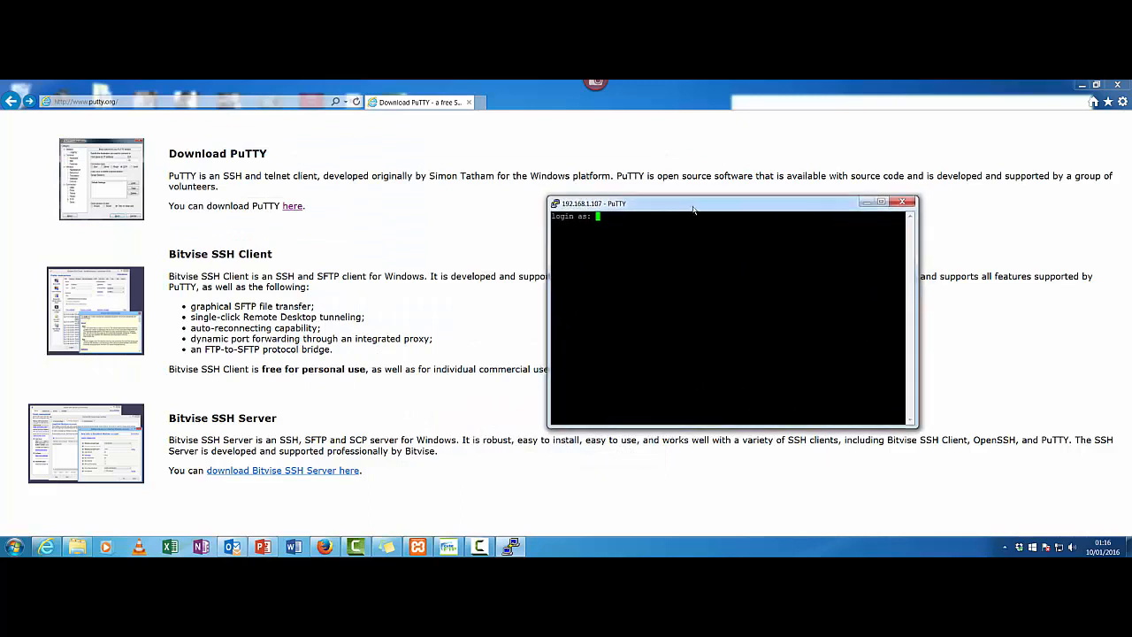
# Step: Log in as user pi with its password to reach the shell prompt
pyautogui.write('pi')
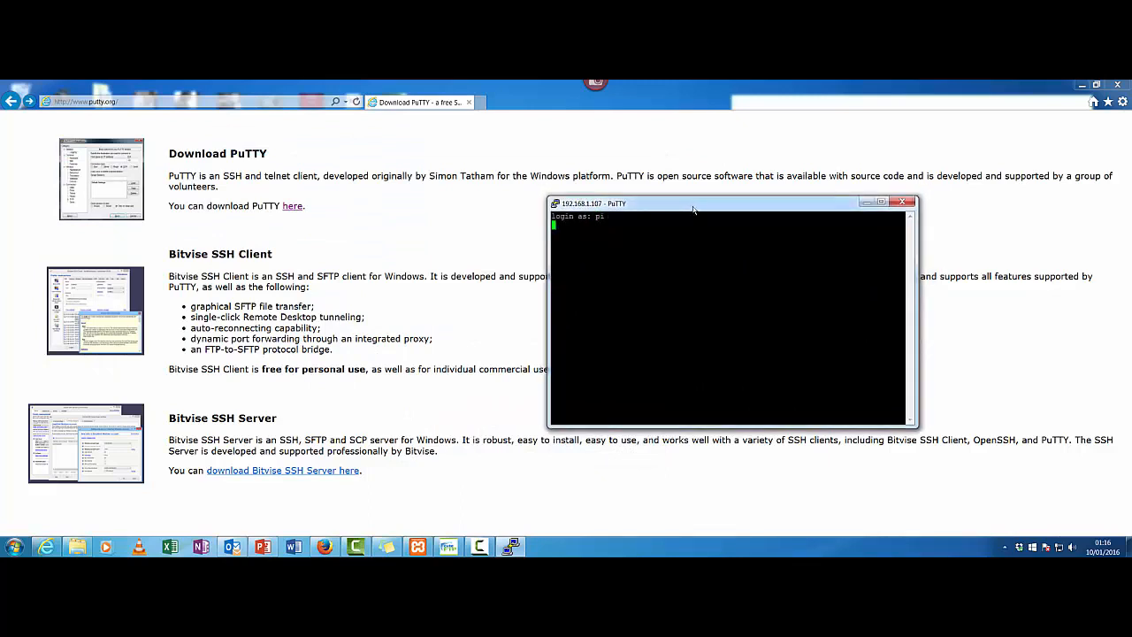
pyautogui.press('Return')
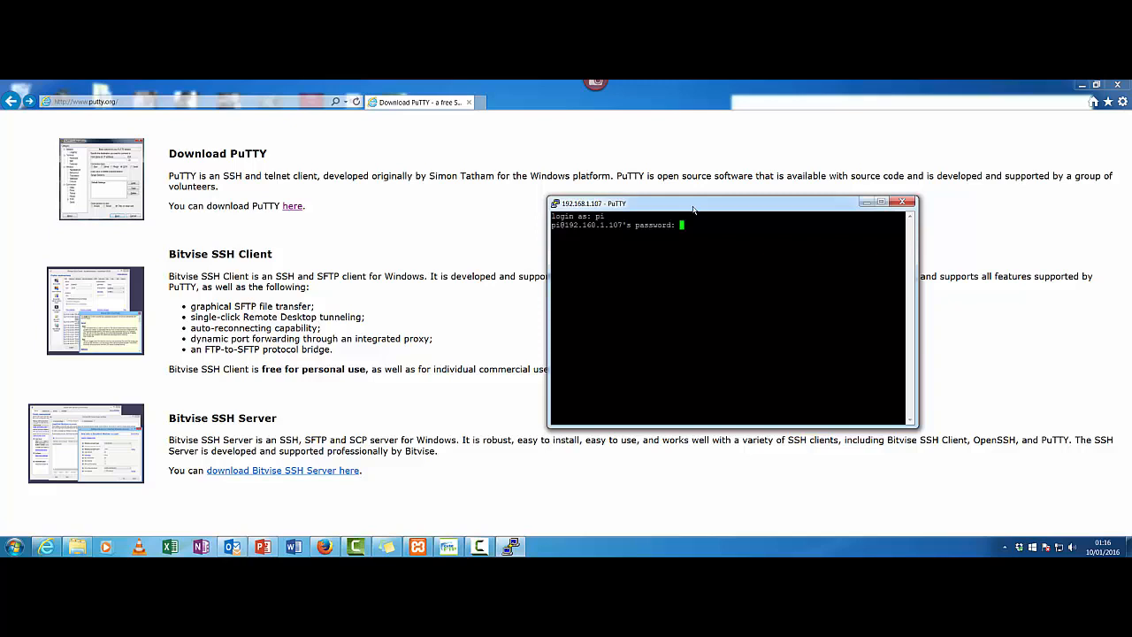
pyautogui.press('Return')
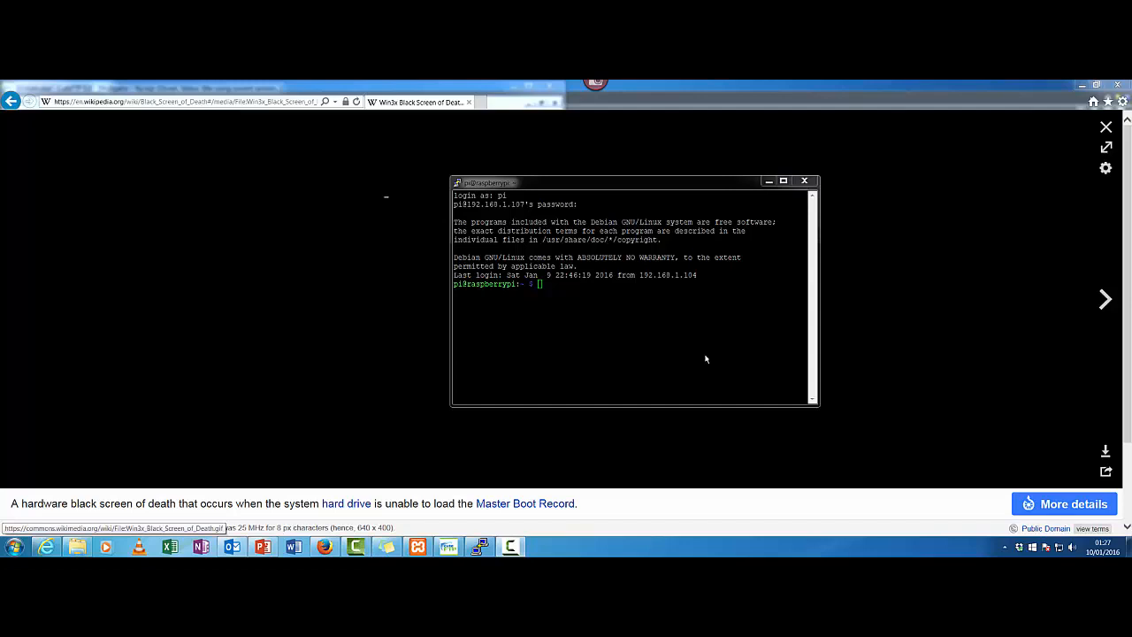
# Step: Run apt-get install for the screen package, which fails with a root lock error
pyautogui.write('apt-get install')
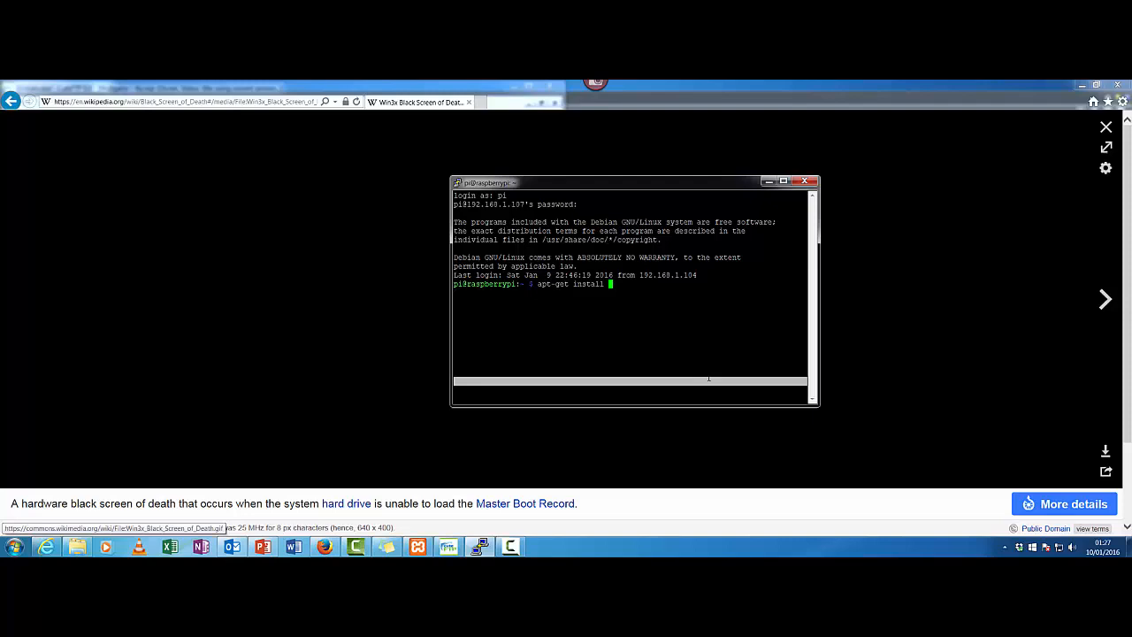
pyautogui.moveTo(386, 197)
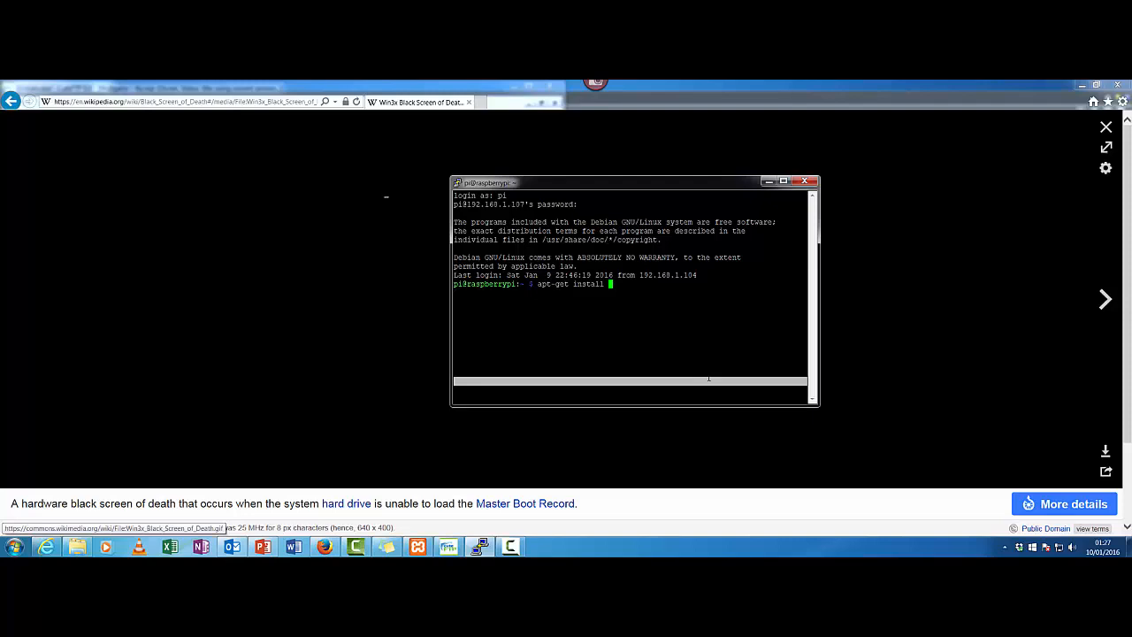
pyautogui.write('scre')
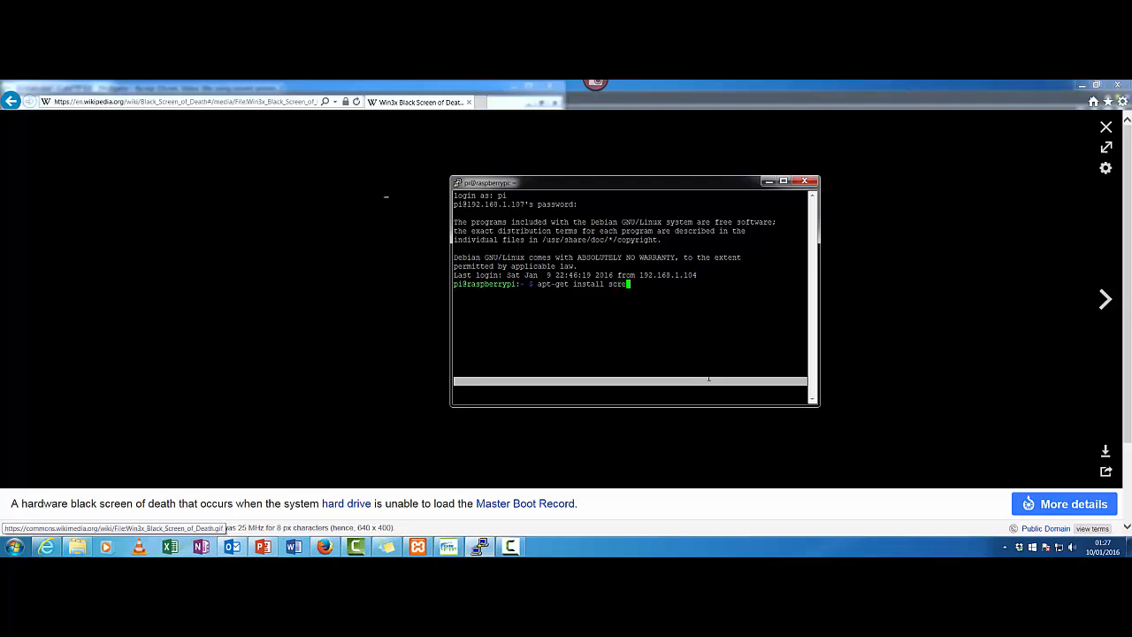
pyautogui.press('Return')
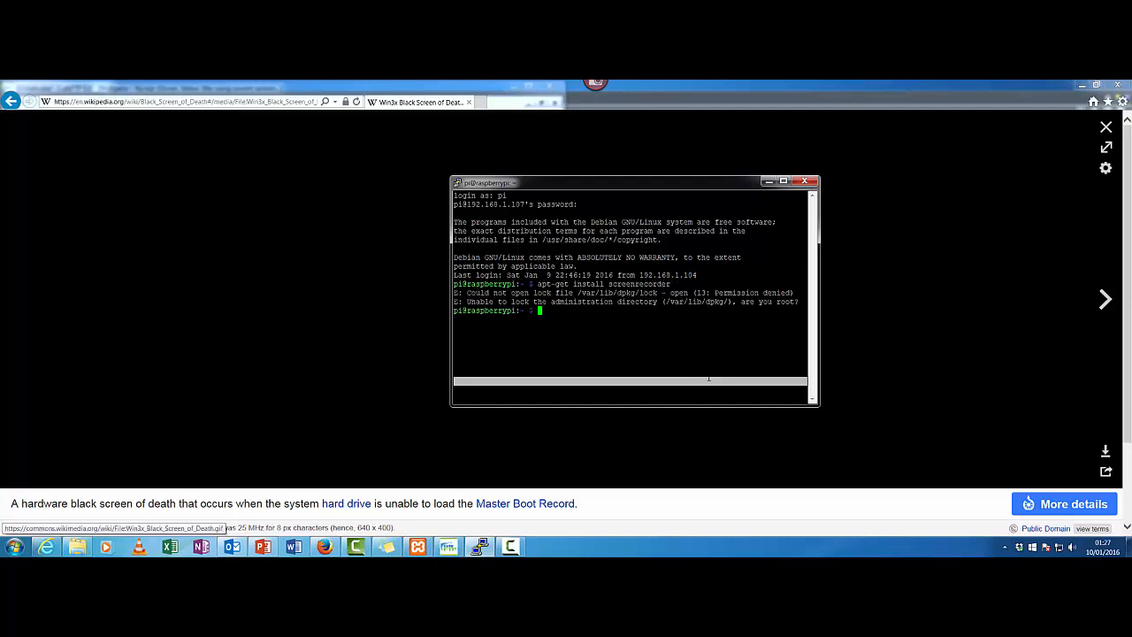
pyautogui.moveTo(385, 196)
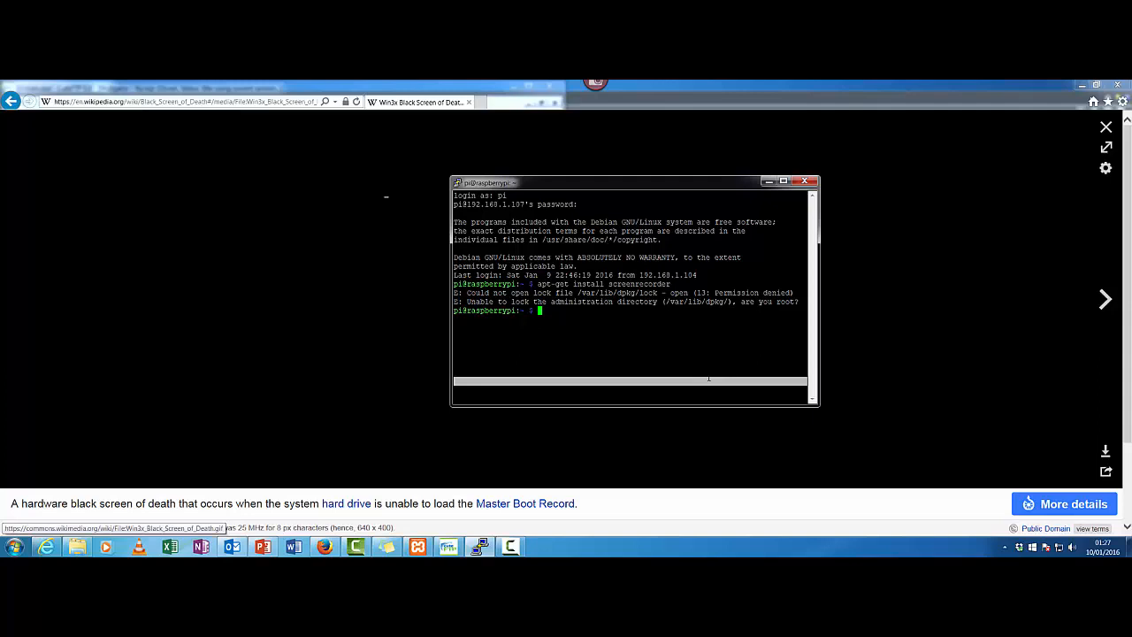
# Step: Set a new root password with sudo passwd root, entering it twice
pyautogui.write('sudo pass')
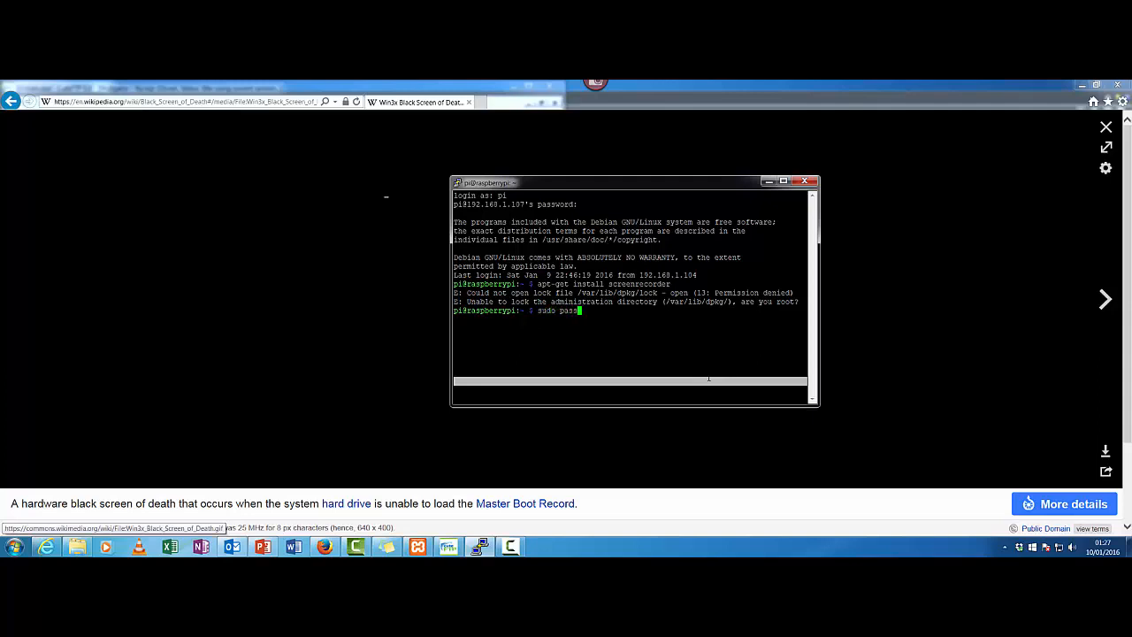
pyautogui.press('Return')
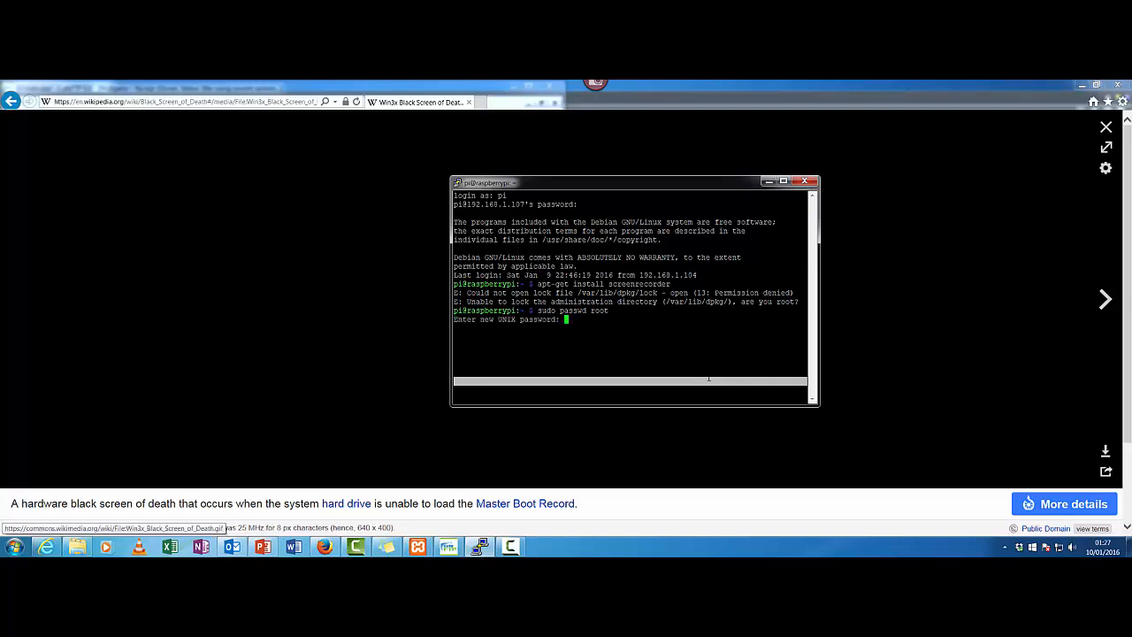
pyautogui.press('Return')
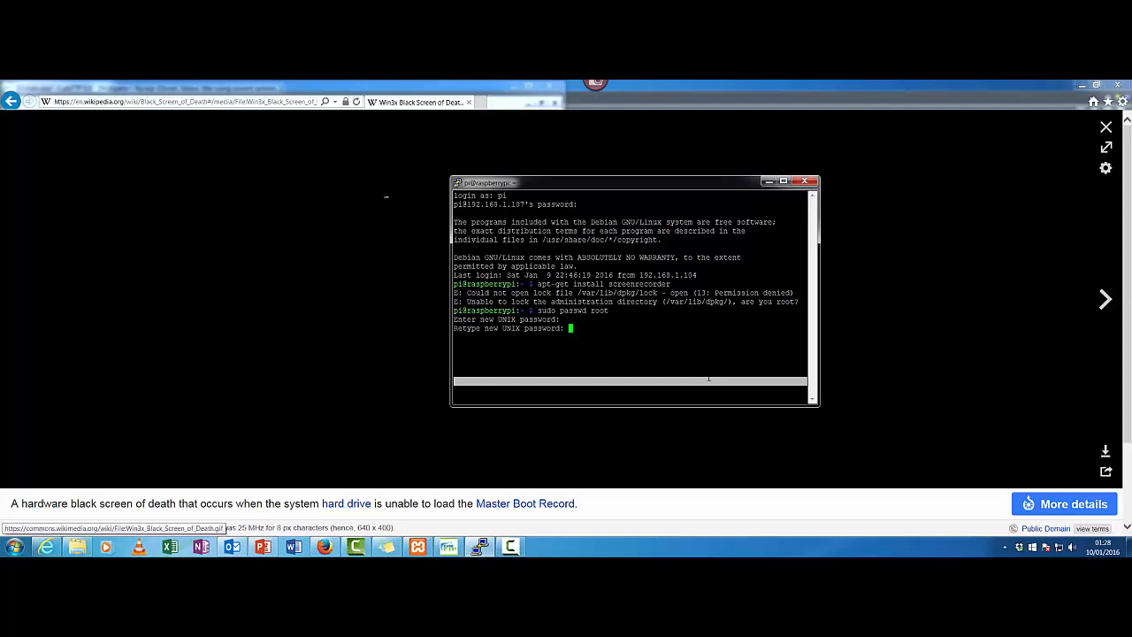
pyautogui.press('Return')
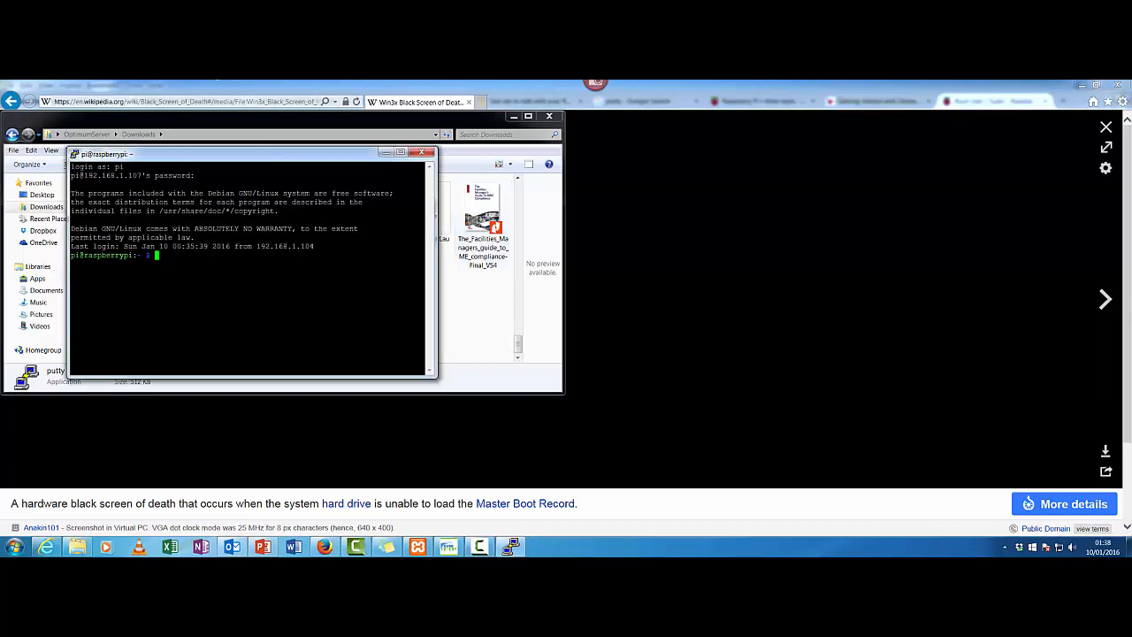
# Step: Launch sudo raspi-config to reach its main options menu
pyautogui.write('sudo')
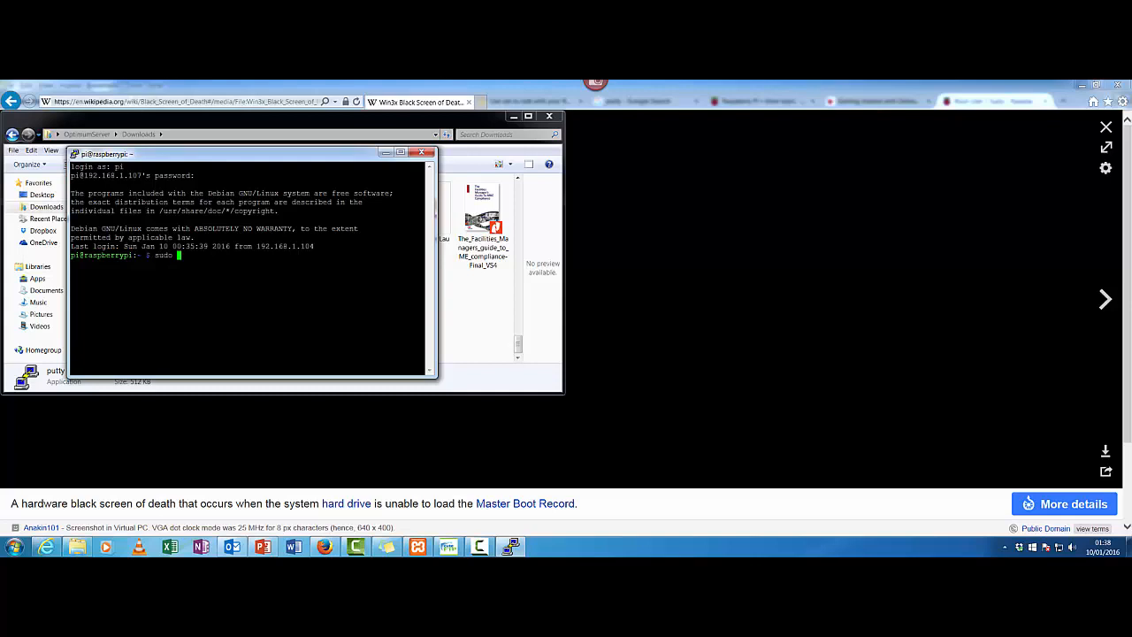
pyautogui.write('raspi-')
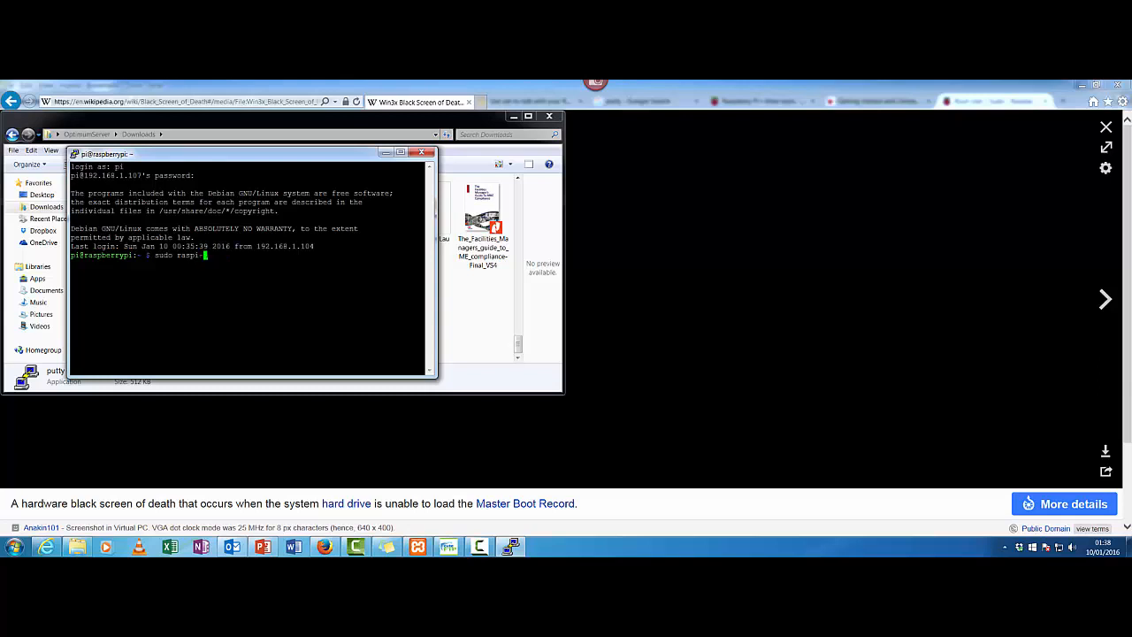
pyautogui.write('config')
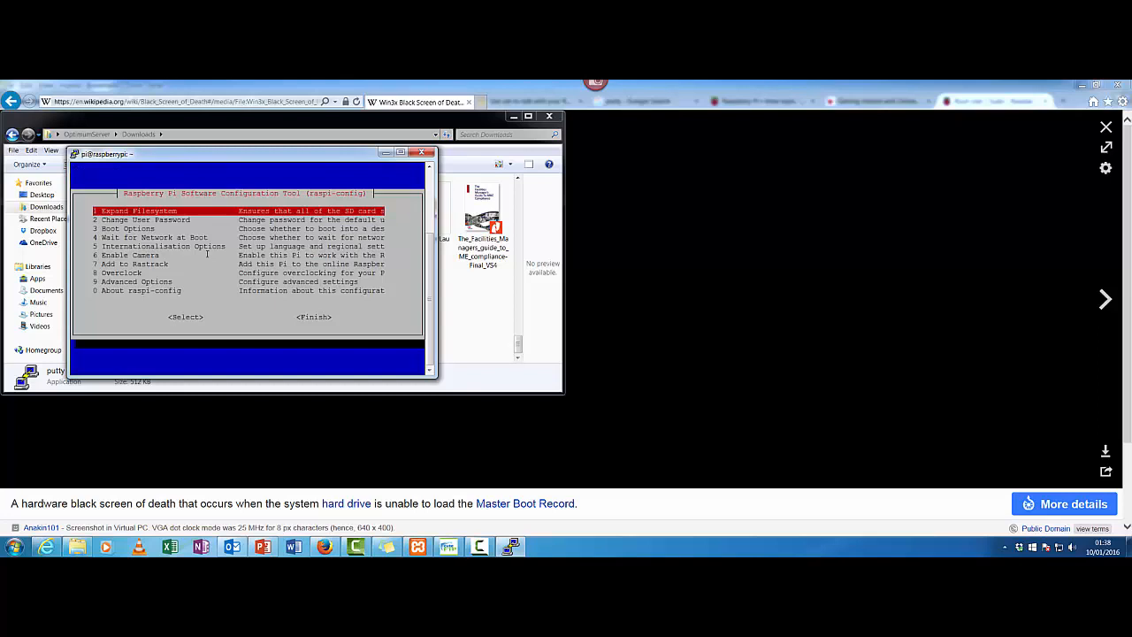
# Step: Navigate the raspi-config menu to '9 Advanced Options' and enter it
pyautogui.press('Down')
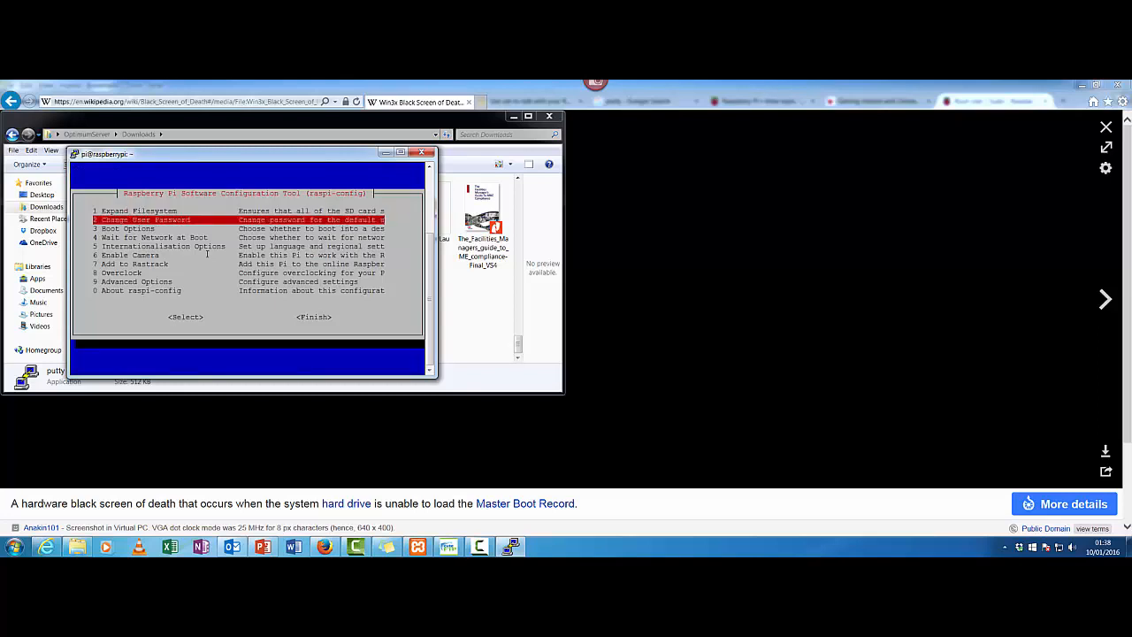
pyautogui.press('Down')
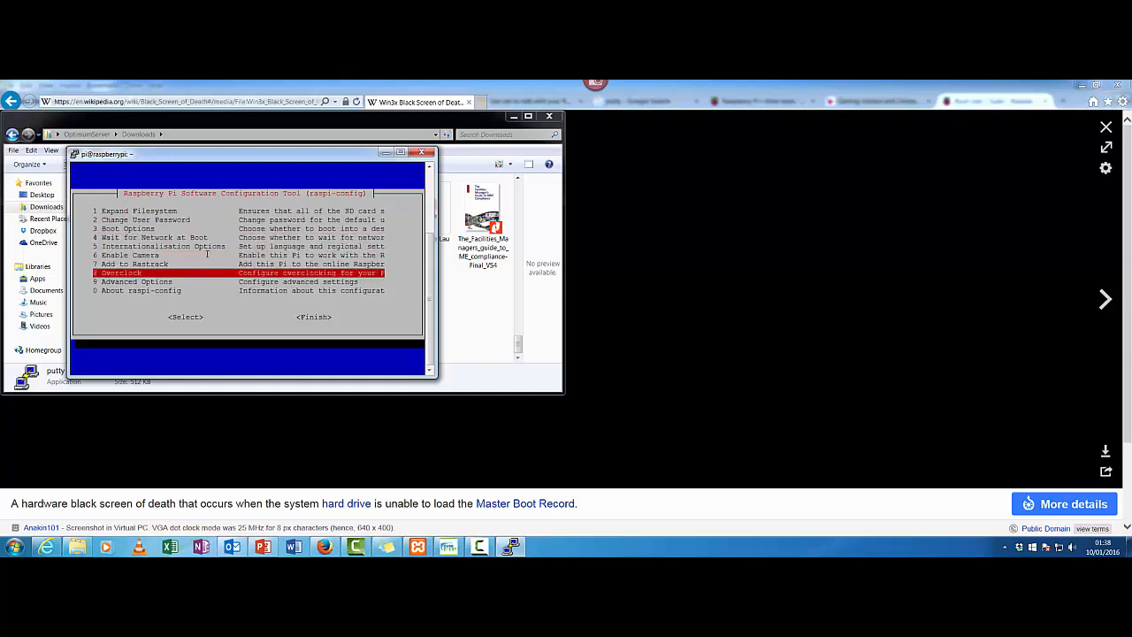
pyautogui.press('Down')
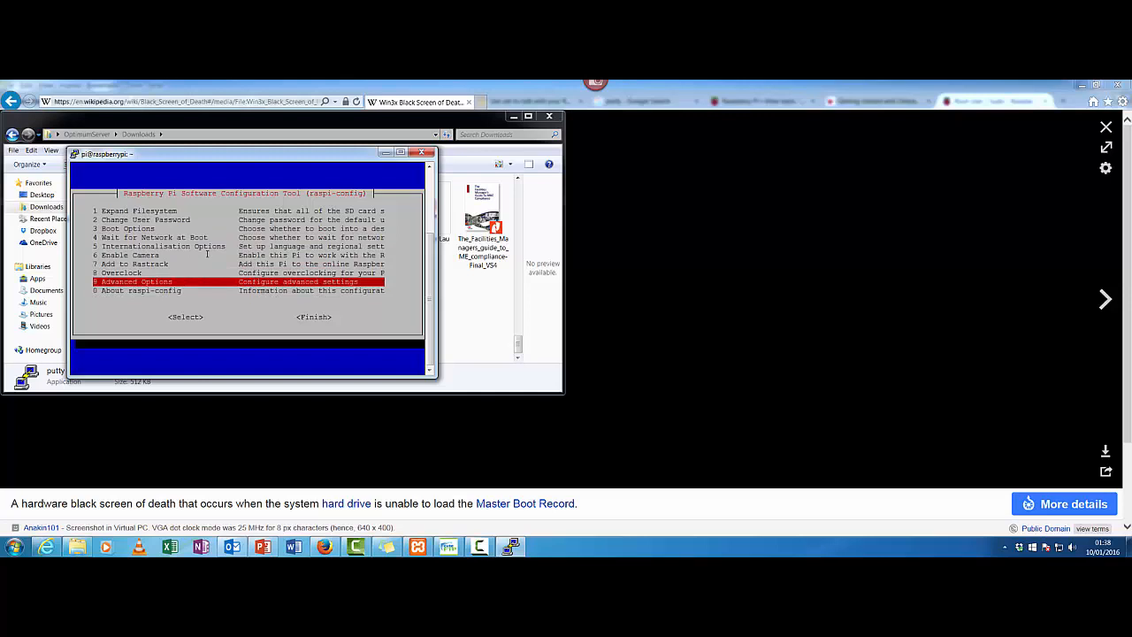
pyautogui.press('Up')
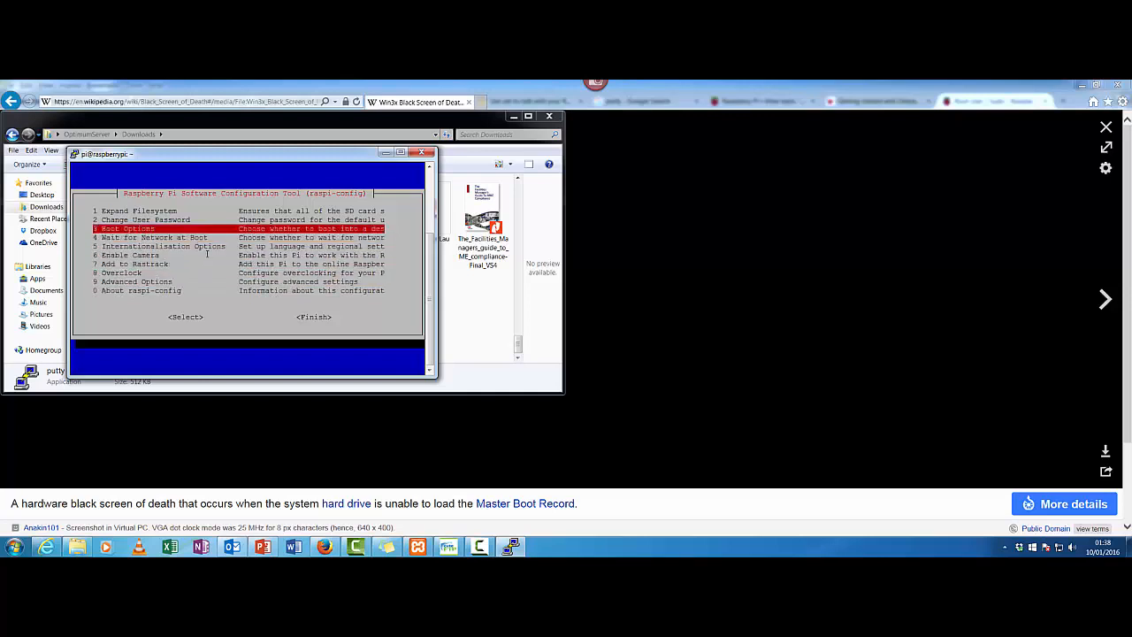
pyautogui.press('up')
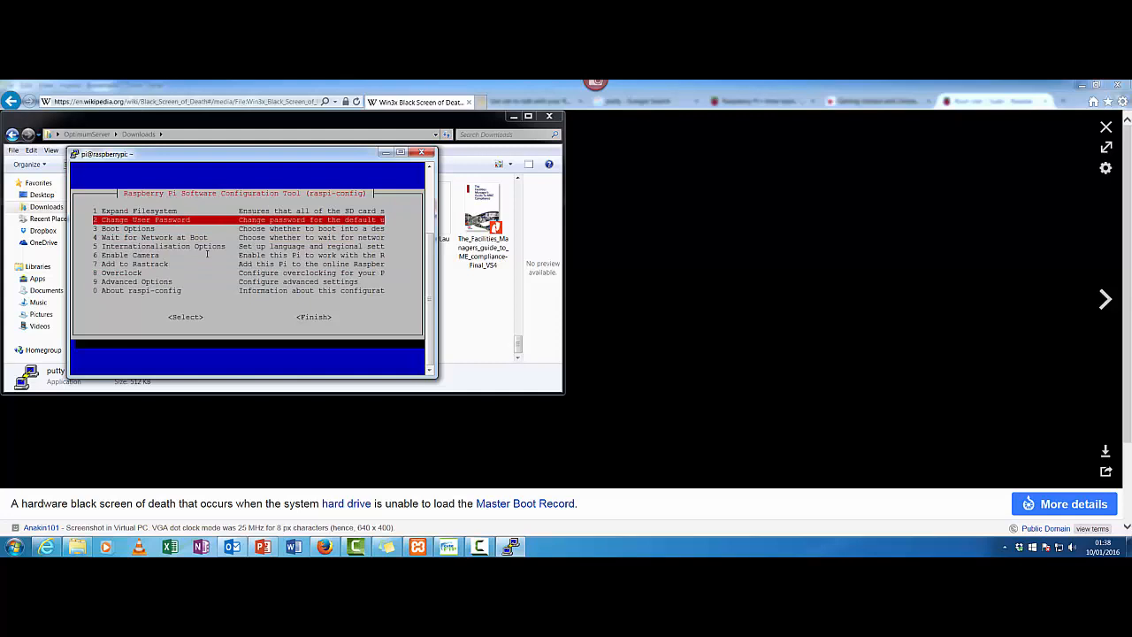
pyautogui.press('Down')
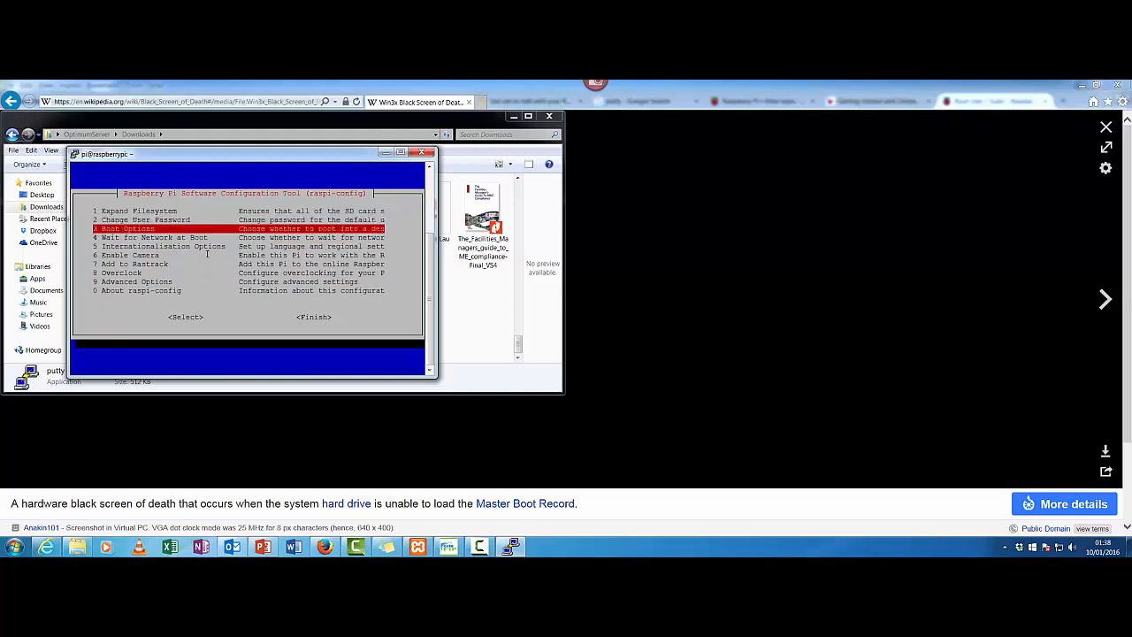
pyautogui.press('Down')
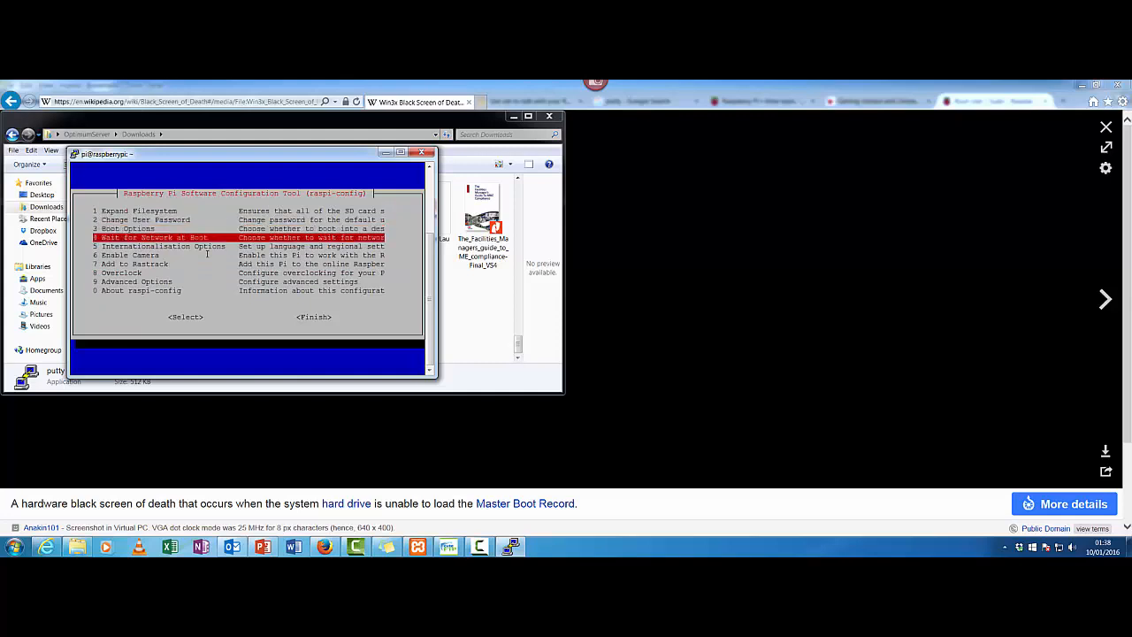
pyautogui.press('Down')
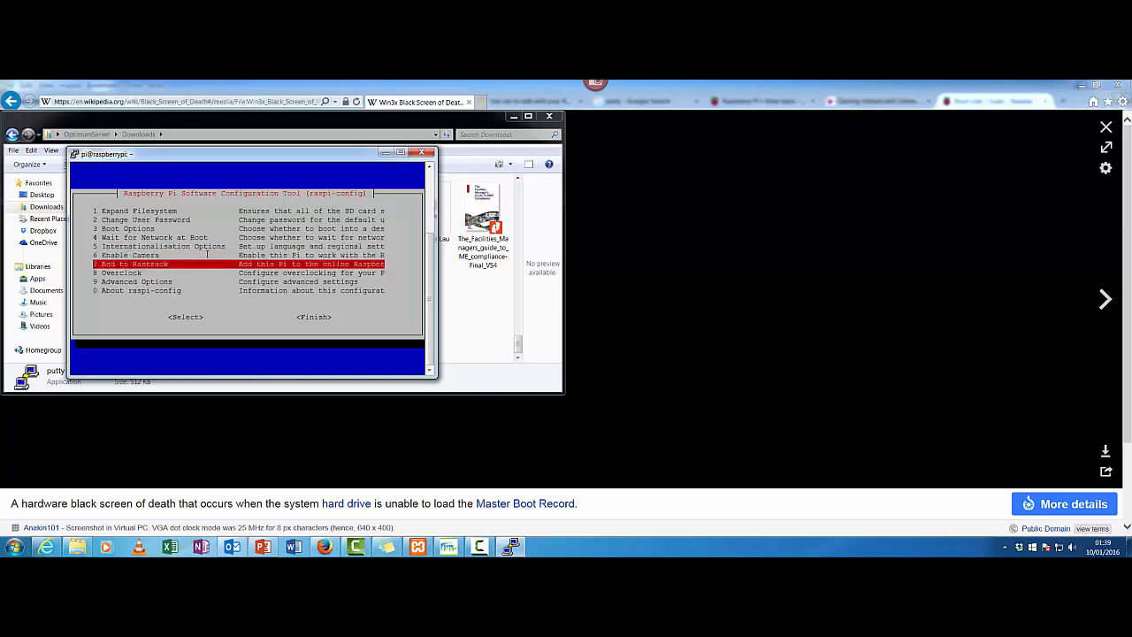
pyautogui.press('Down')
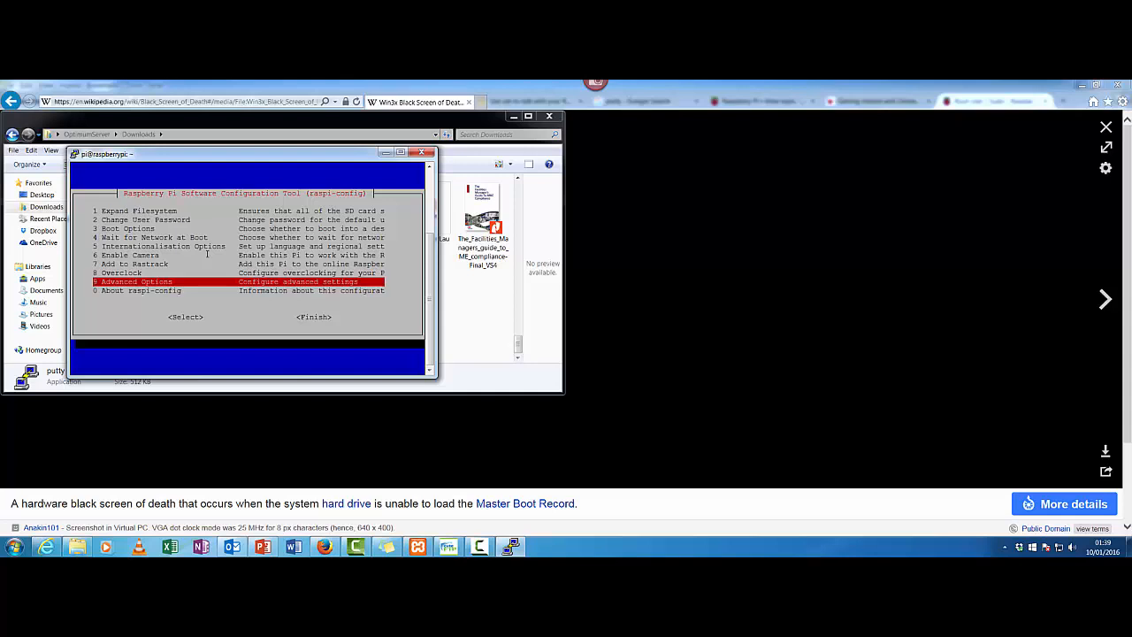
pyautogui.click(185, 317)
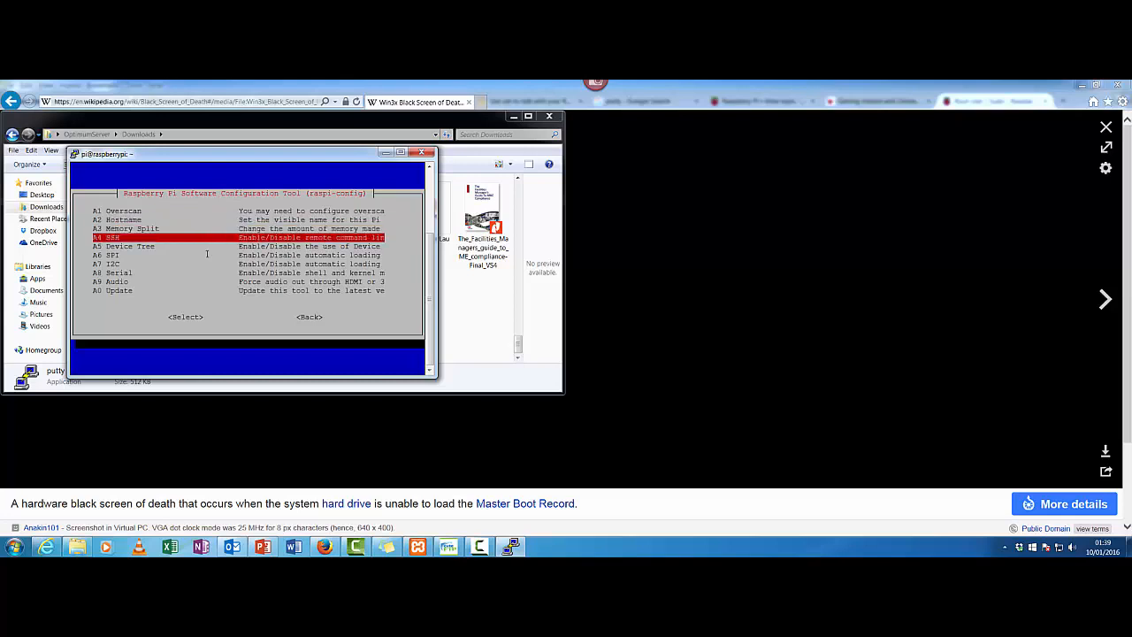
# Step: Enable the SSH server under A4 SSH and start the pi user password change
pyautogui.click(186, 317)
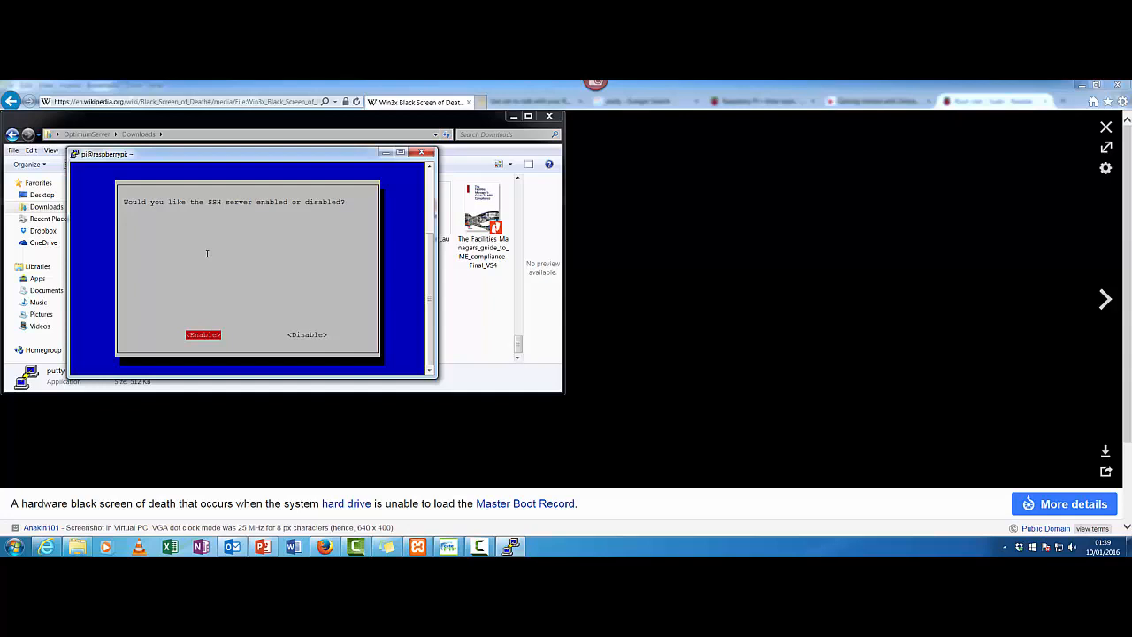
pyautogui.click(202, 334)
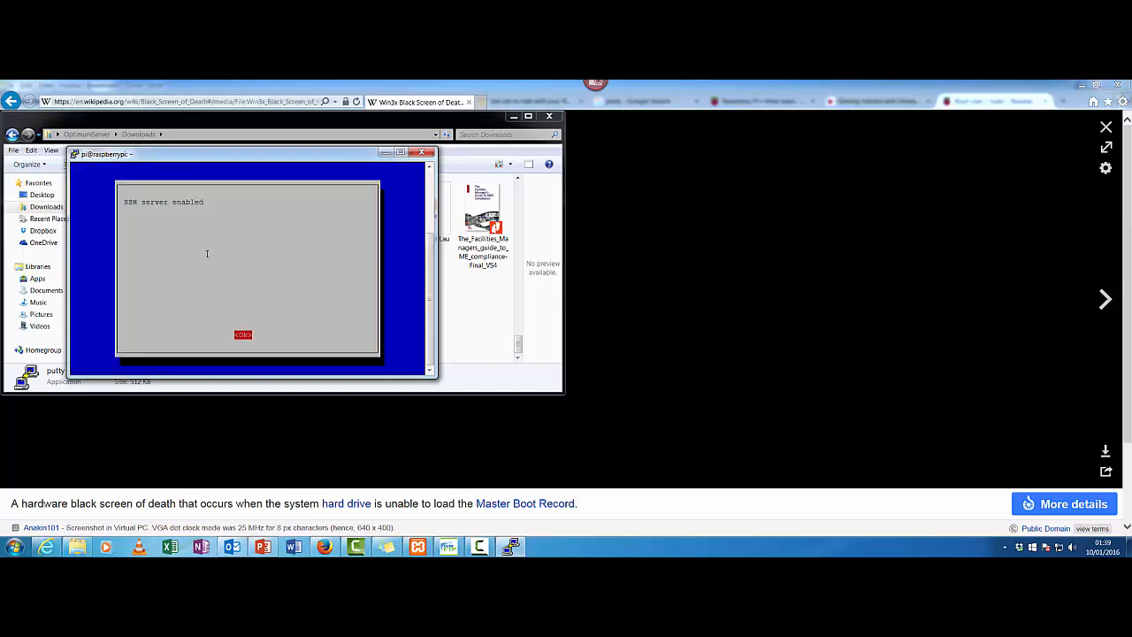
pyautogui.click(242, 335)
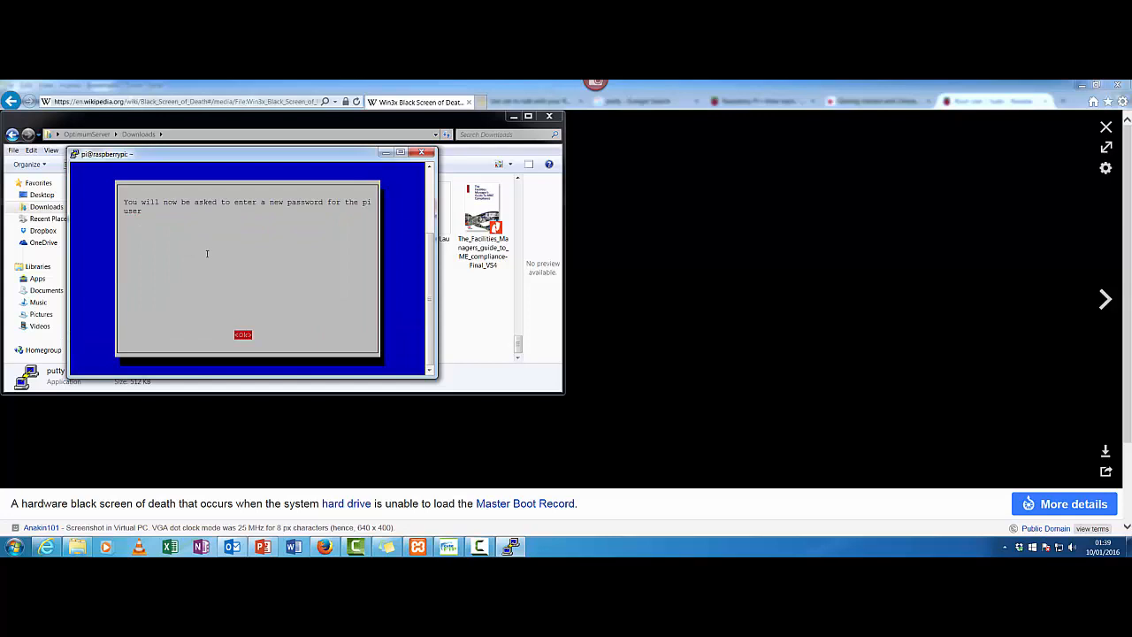
pyautogui.click(243, 335)
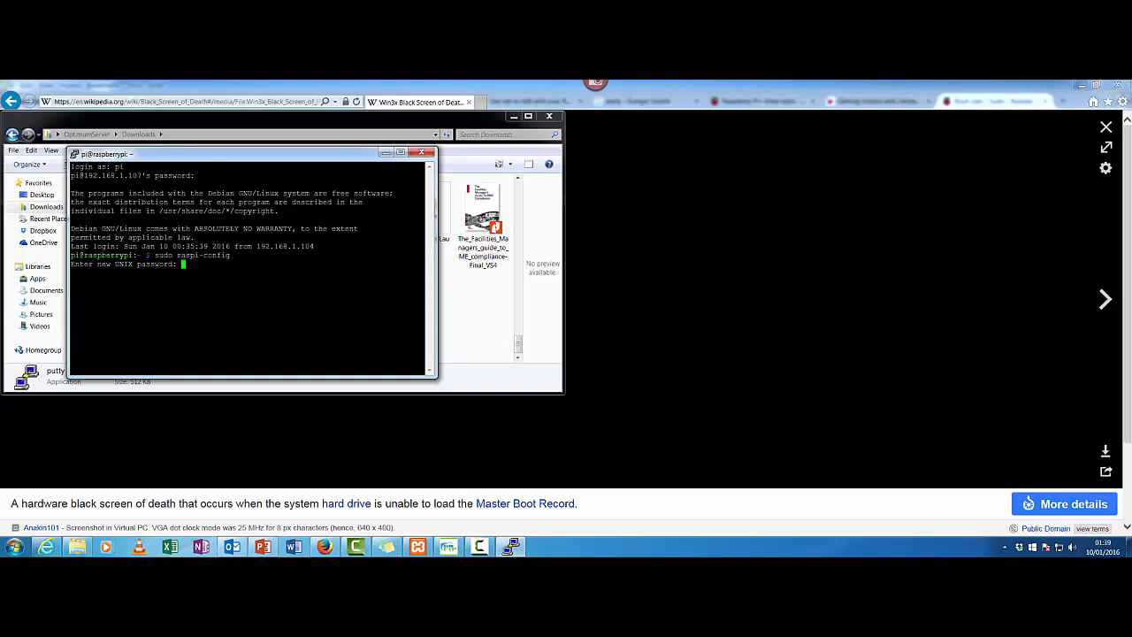
# Step: Enter and retype the new UNIX password for the pi user
pyautogui.press('Return')
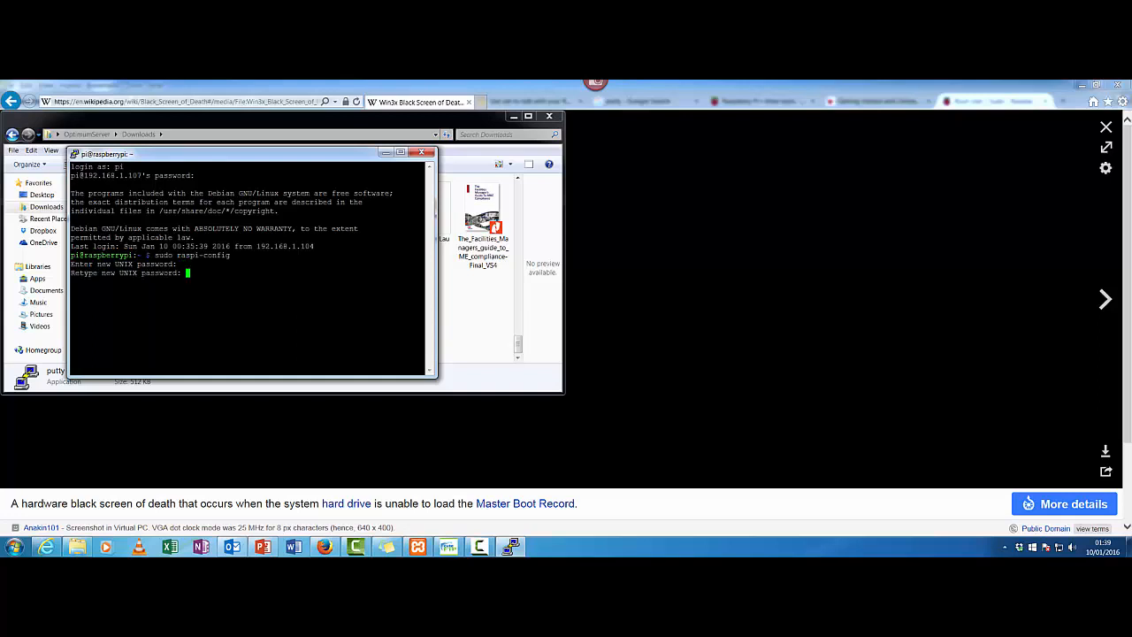
pyautogui.press('Return')
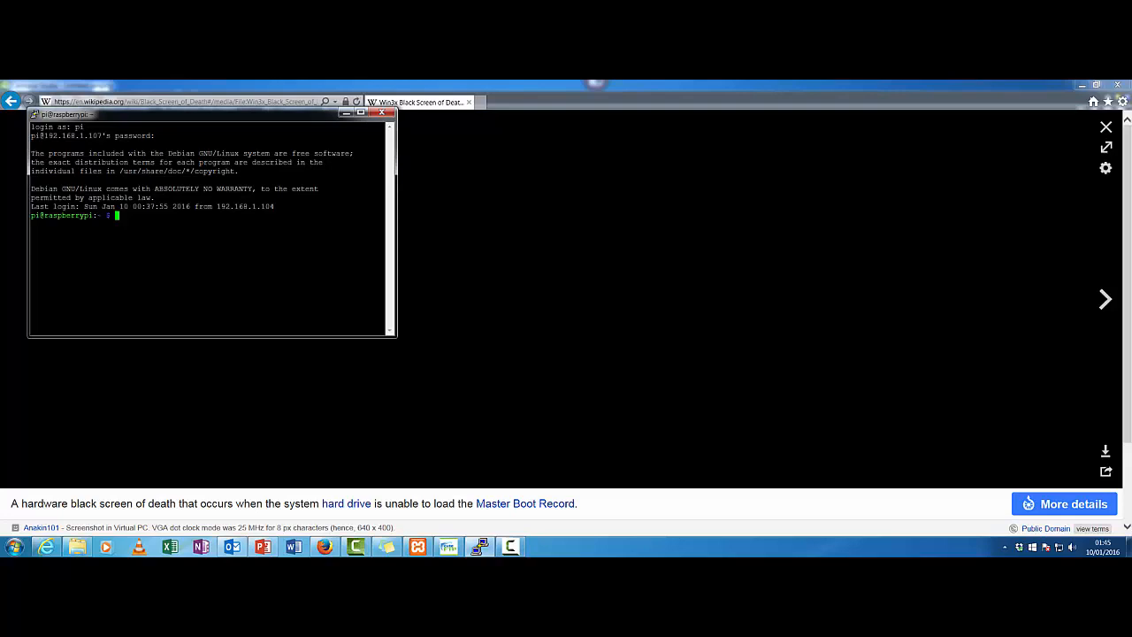
# Step: Become root with sudo su and begin an apt-get install command
pyautogui.write('sudo s')
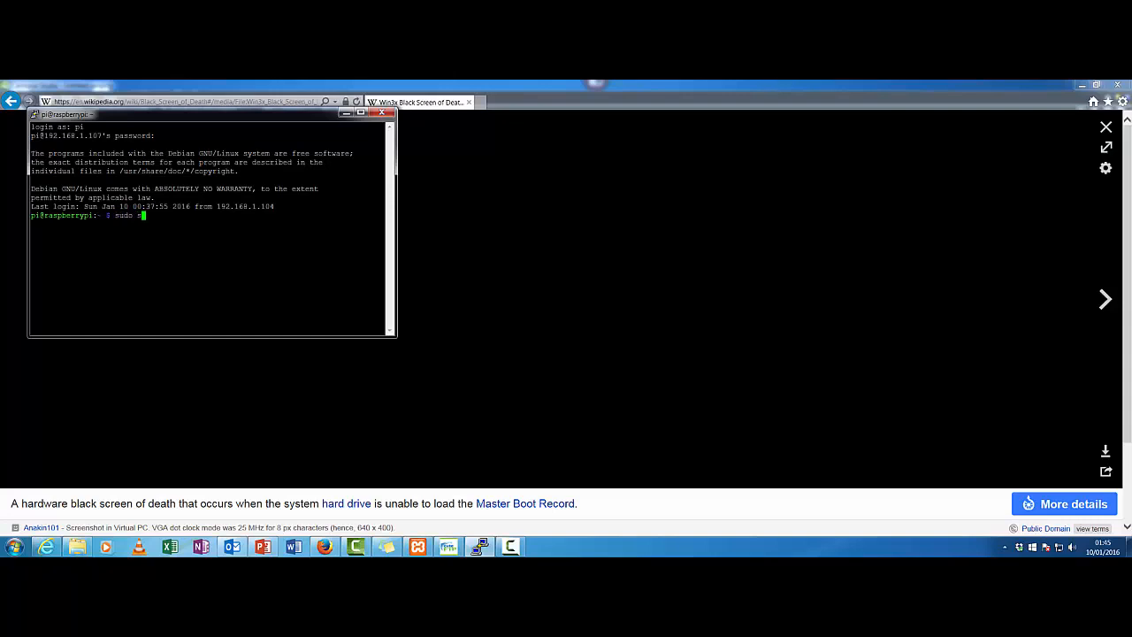
pyautogui.press('Return')
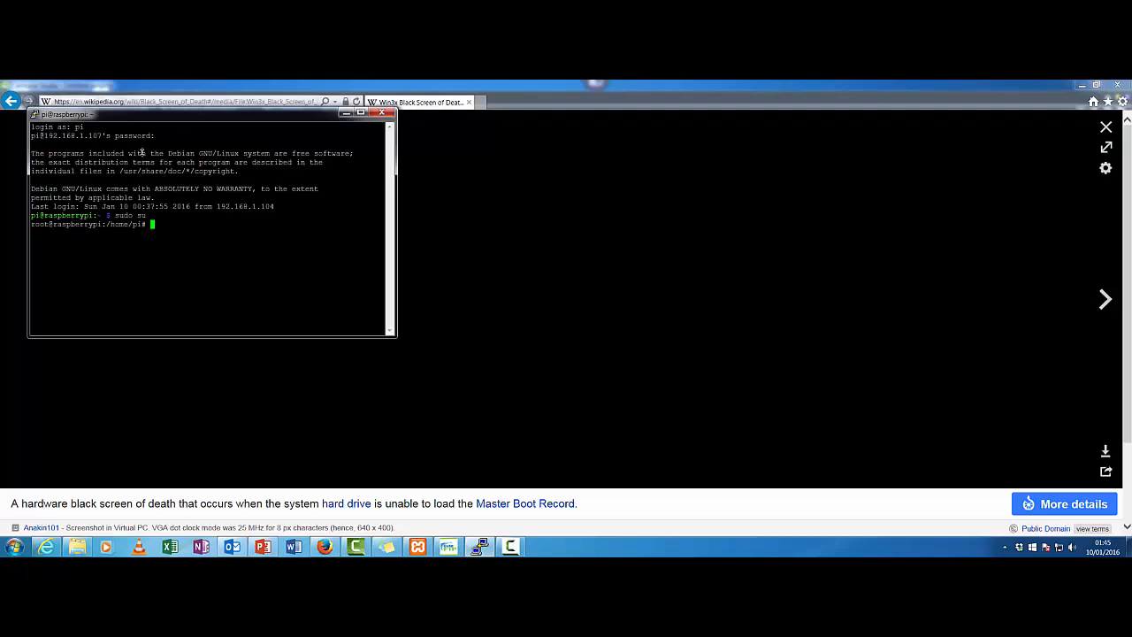
pyautogui.moveTo(142, 152)
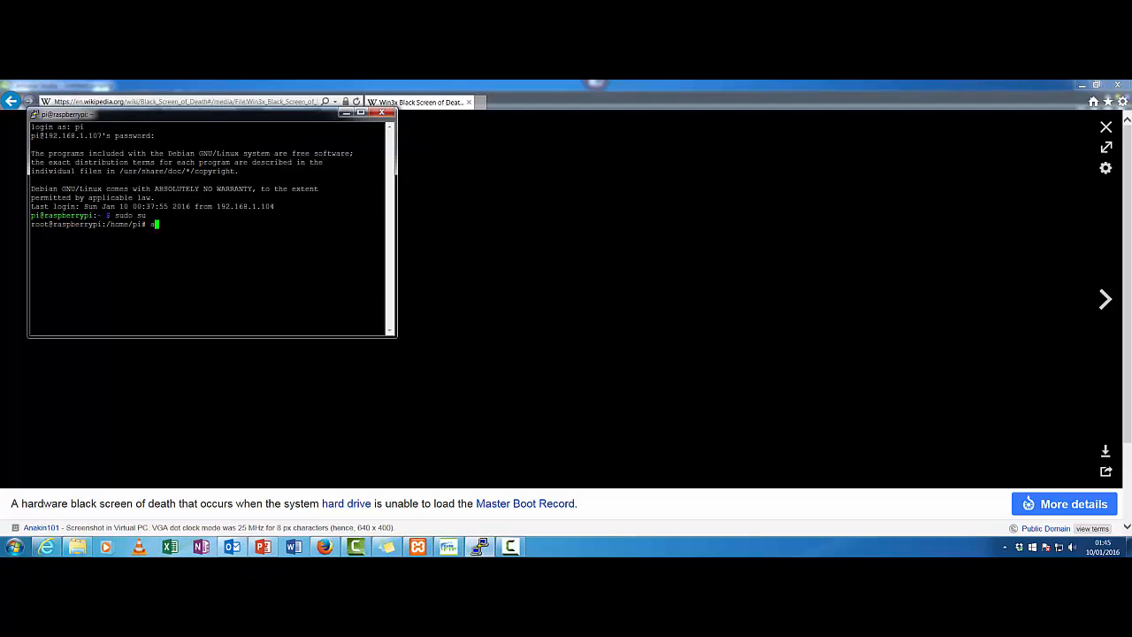
pyautogui.write('apt-get inst')
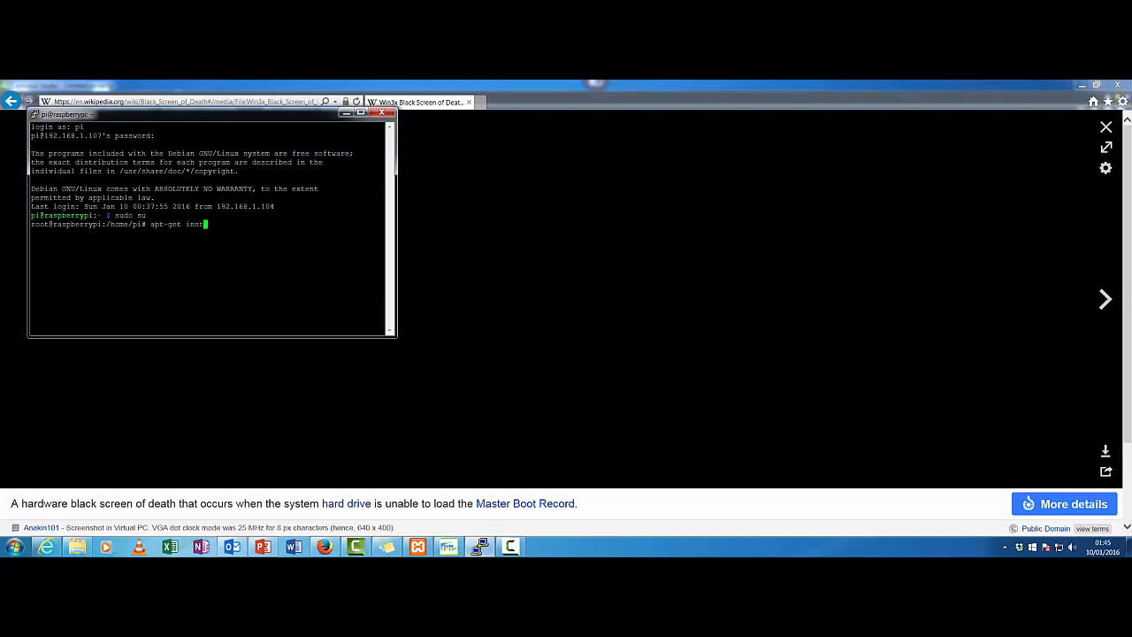